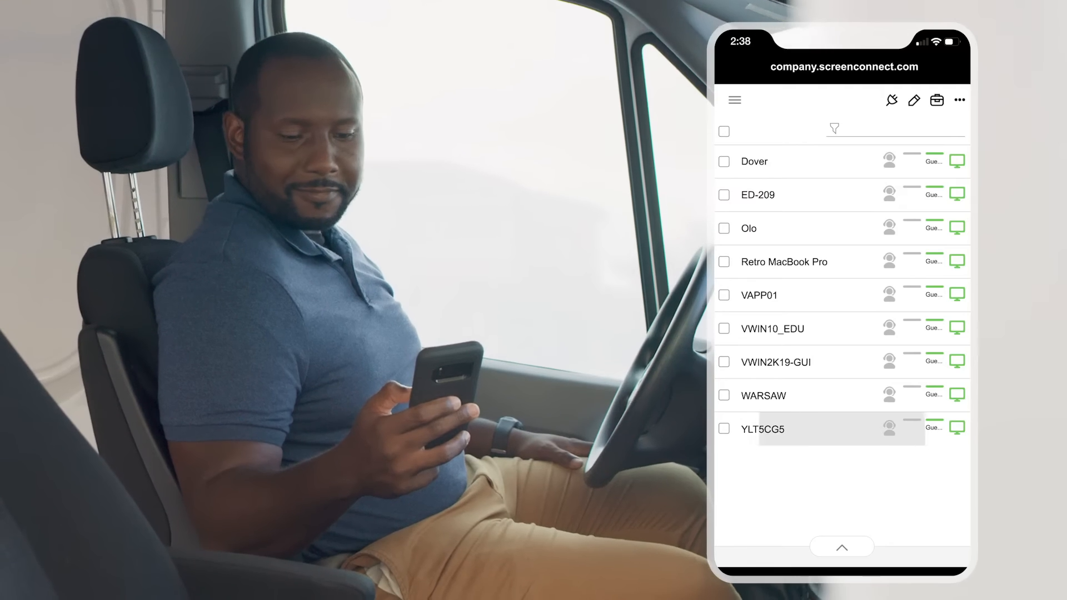
Switch the Access page to the 'All Machines by OS' session group
click(762, 428)
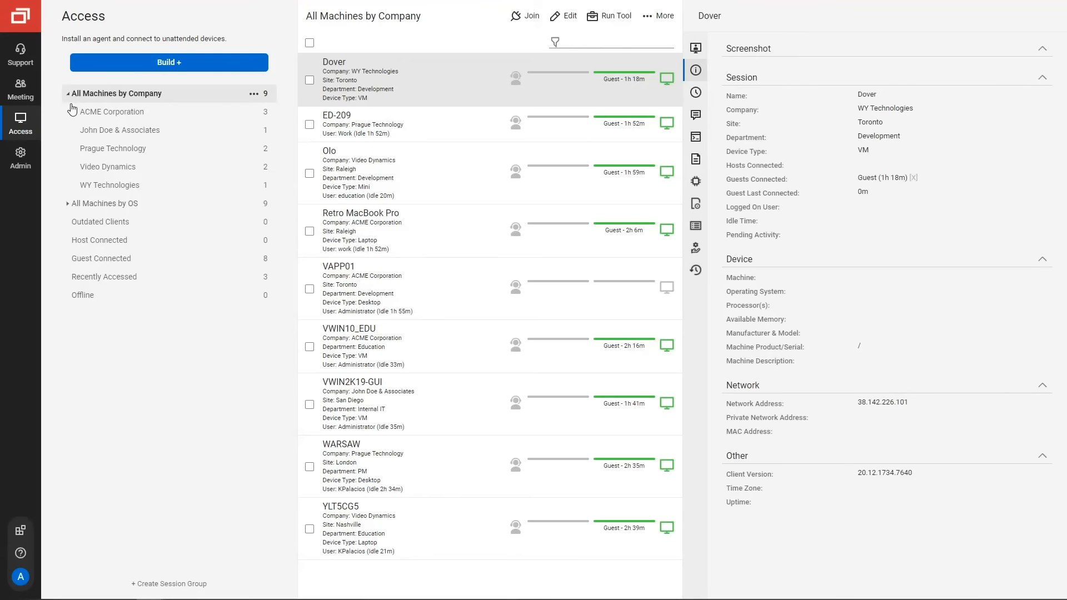
click(105, 203)
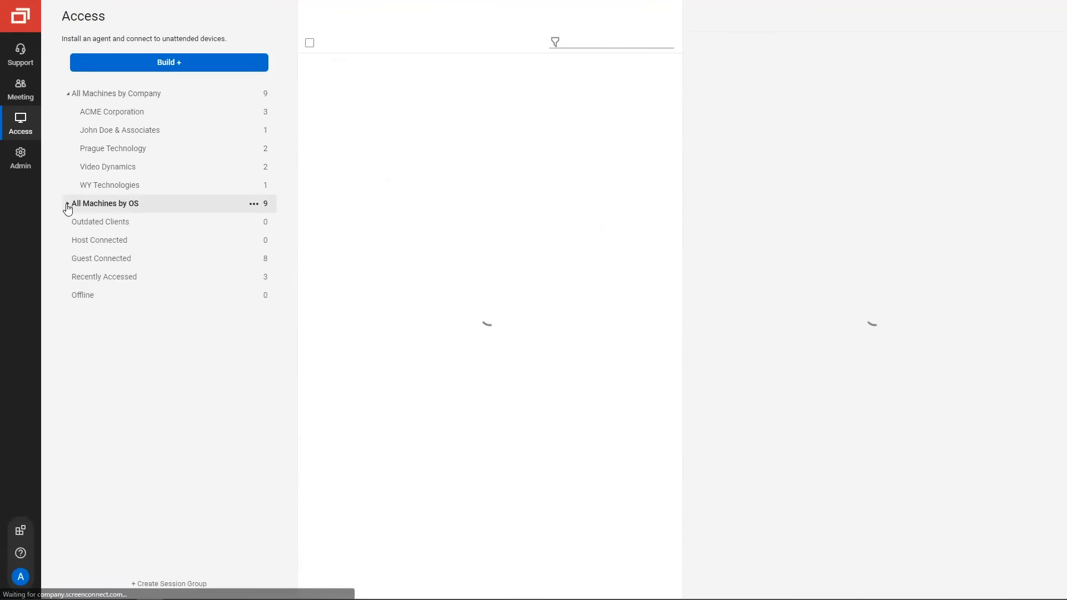